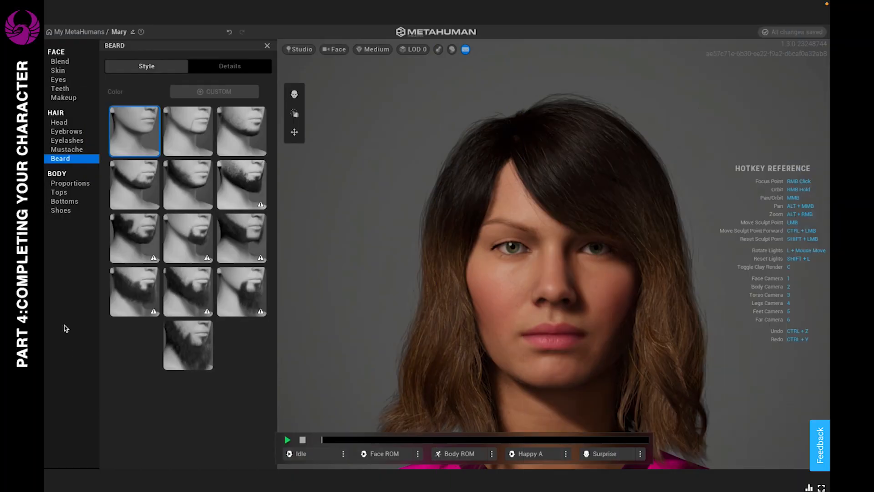
Open Body > Proportions and show the average-height body presets
left_click(69, 183)
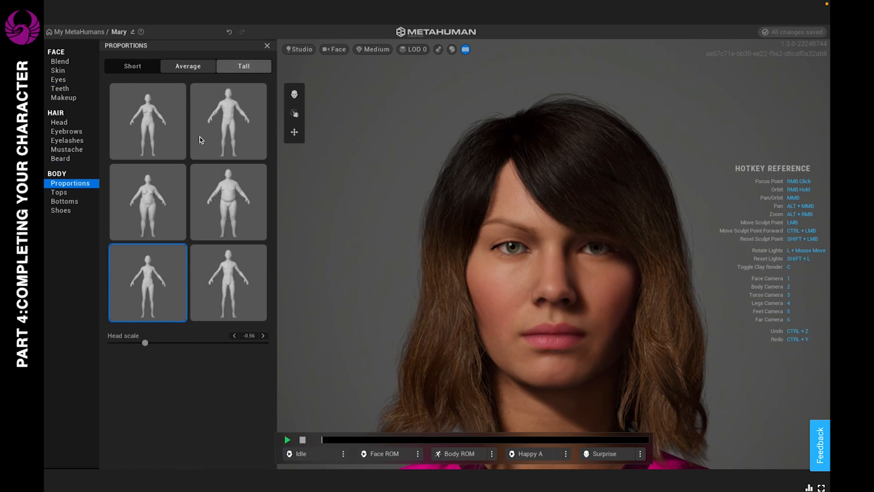
left_click(188, 65)
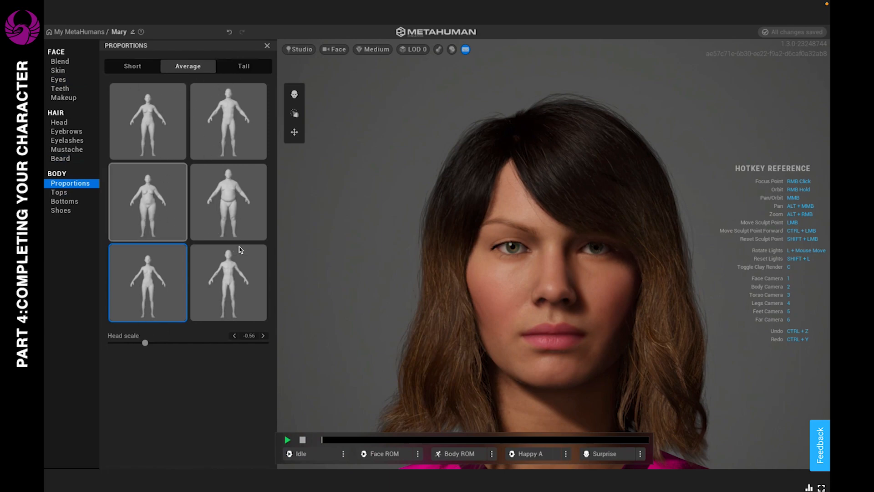
mouse_move(163, 113)
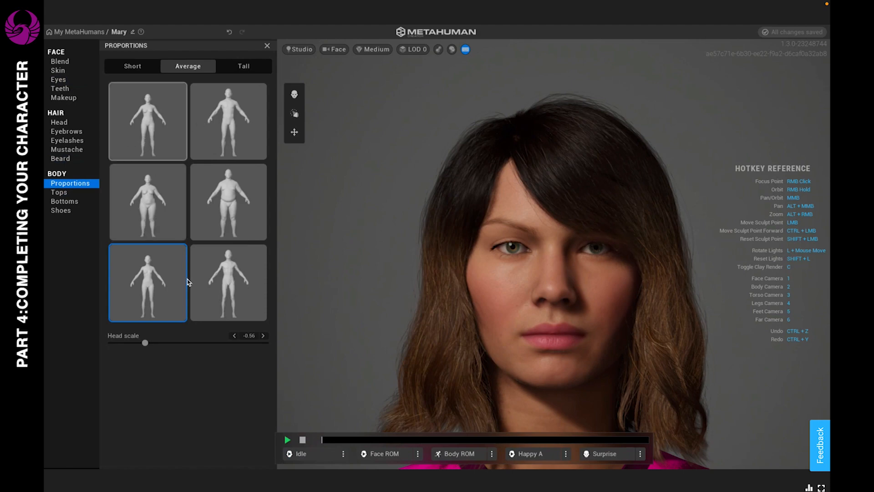
mouse_move(178, 266)
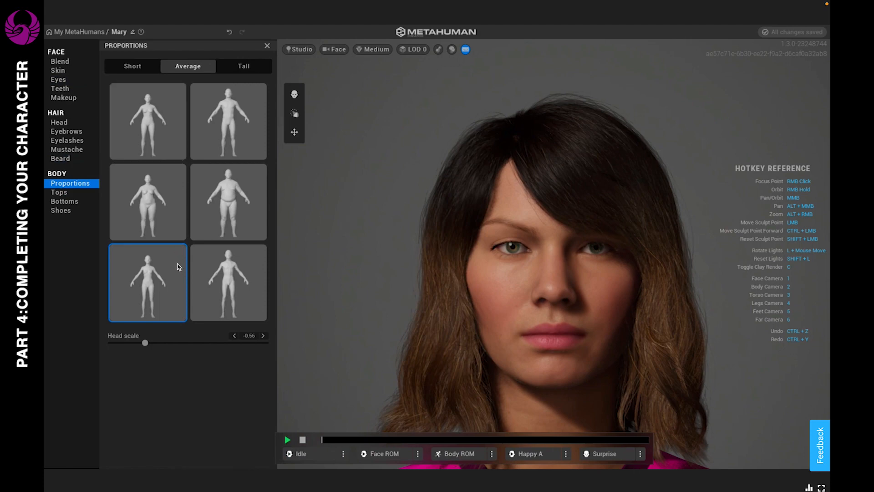
mouse_move(176, 303)
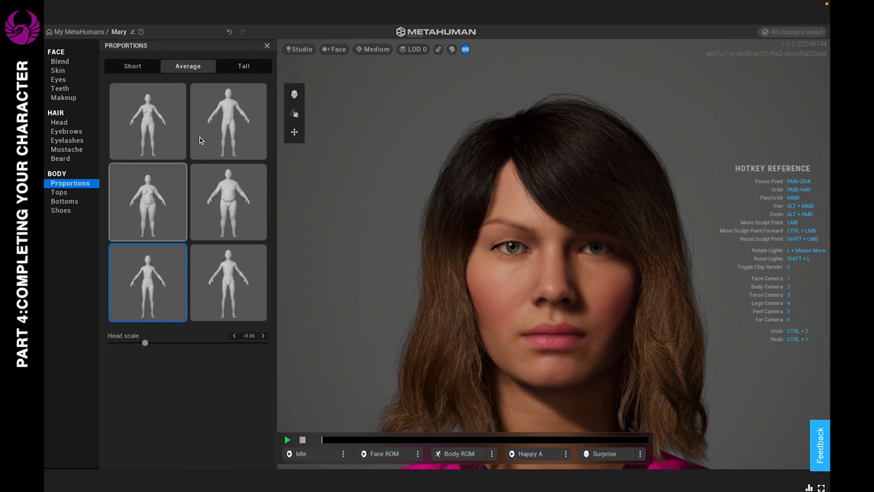
Try broad-shouldered, slim and heavier body types, ending on the slender preset
left_click(227, 121)
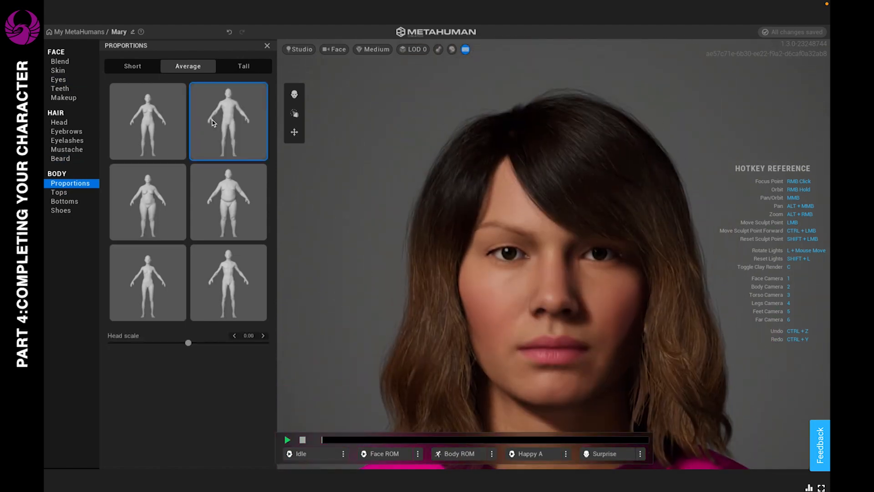
mouse_move(154, 135)
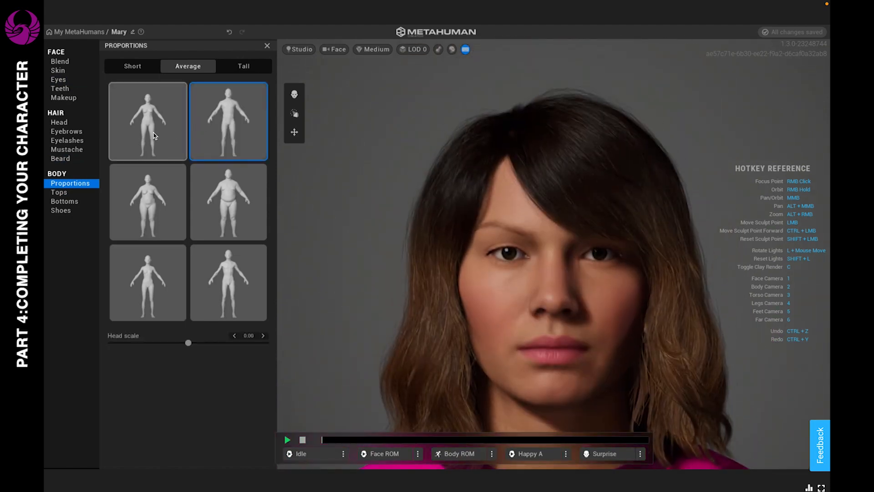
left_click(147, 121)
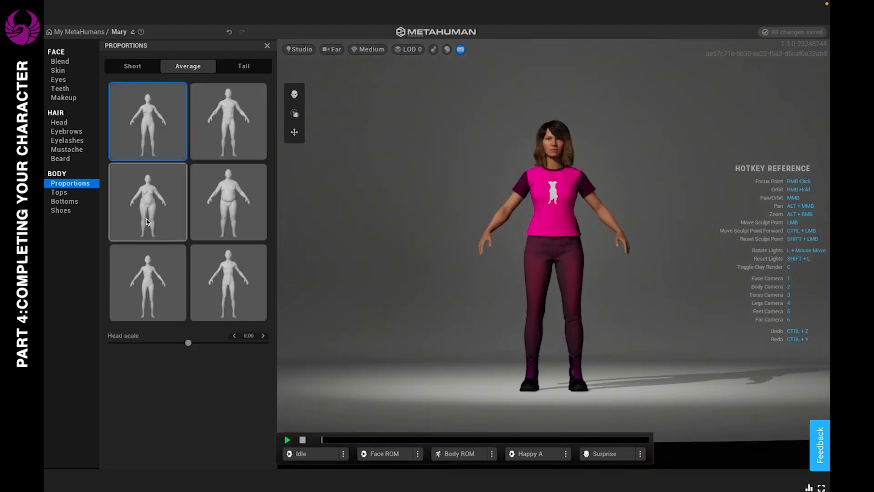
left_click(147, 201)
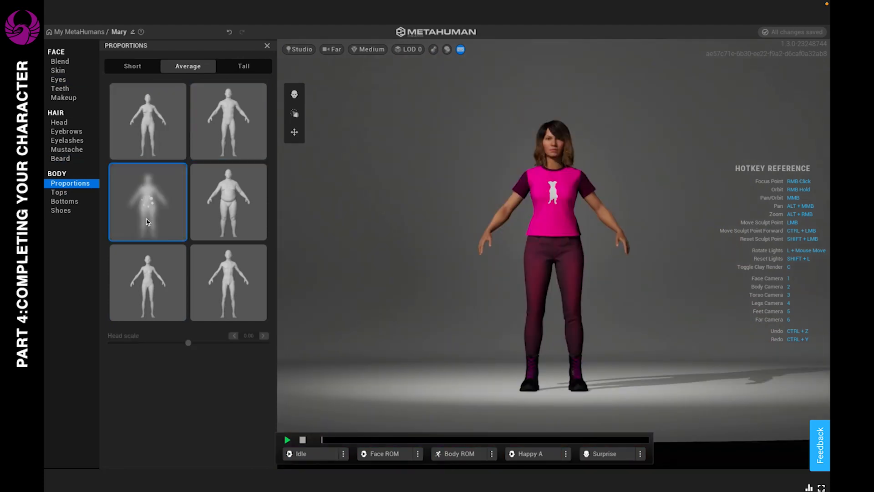
left_click(147, 201)
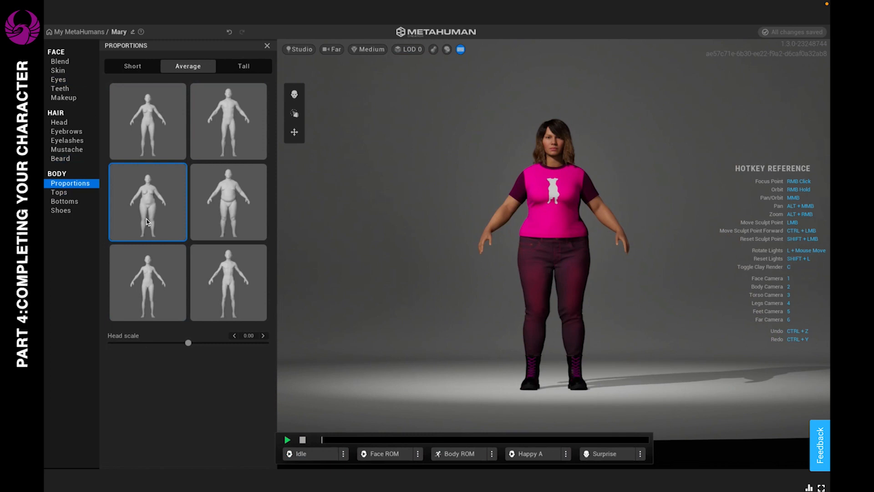
left_click(147, 282)
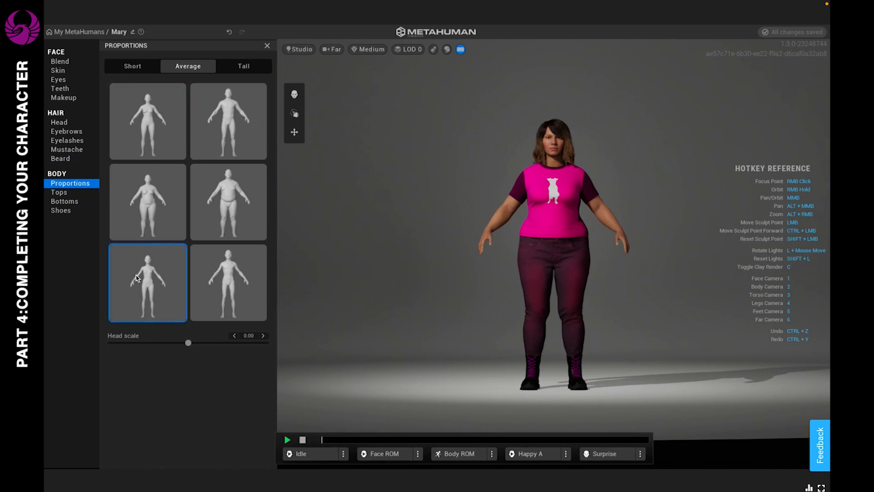
Drag the Head scale slider down until it reads -0.54
left_click_drag(188, 343, 165, 343)
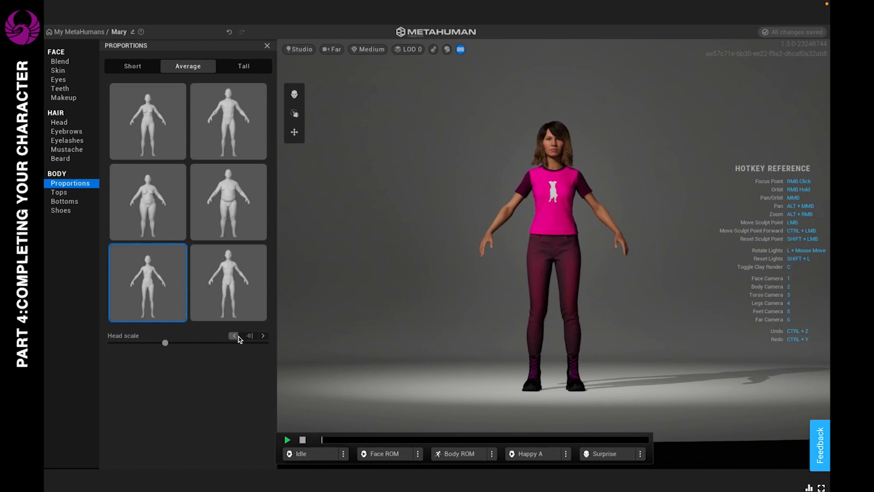
left_click_drag(165, 343, 146, 343)
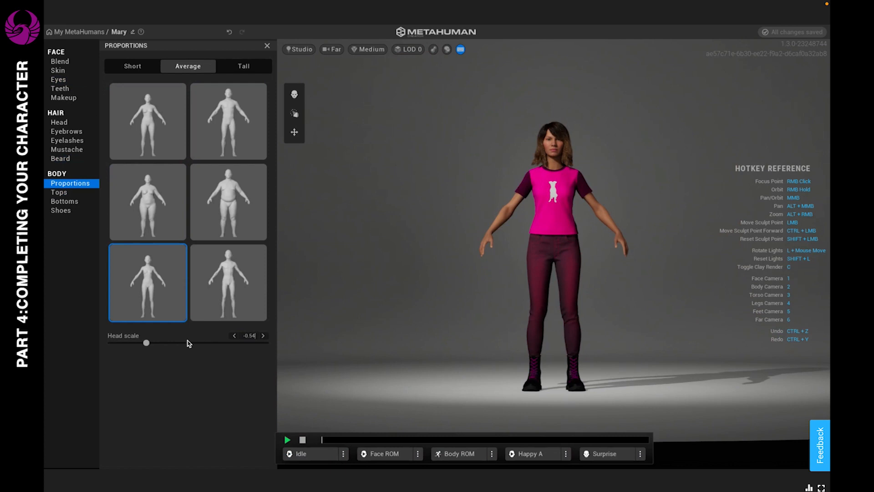
left_click_drag(146, 342, 154, 343)
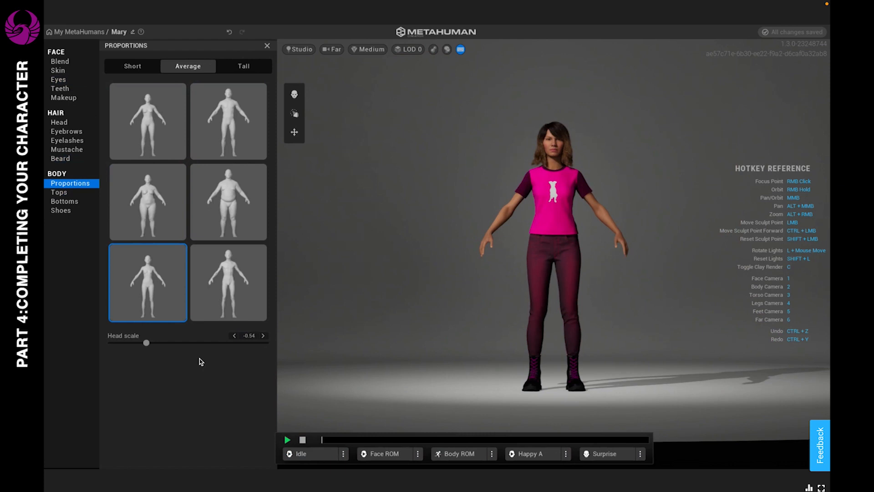
mouse_move(72, 213)
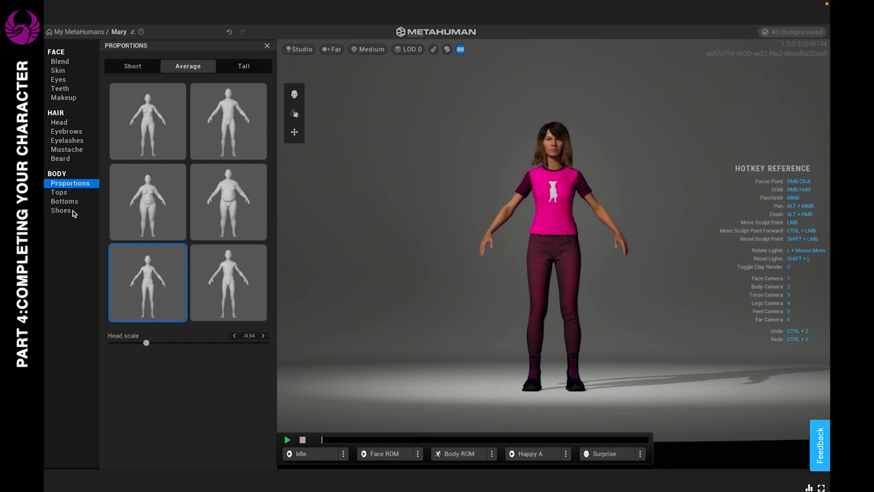
Try the button-down shirt and hoodie, return to the T-shirt, and remove sleeve fabric
left_click(59, 192)
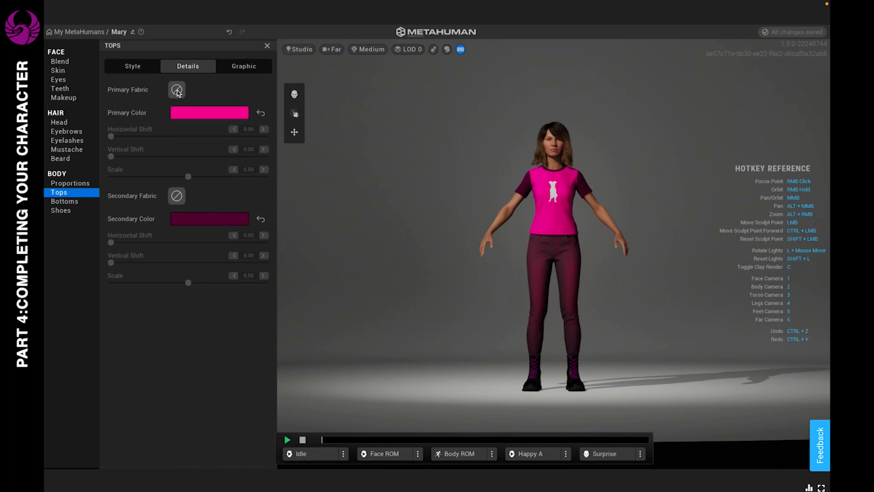
left_click(177, 90)
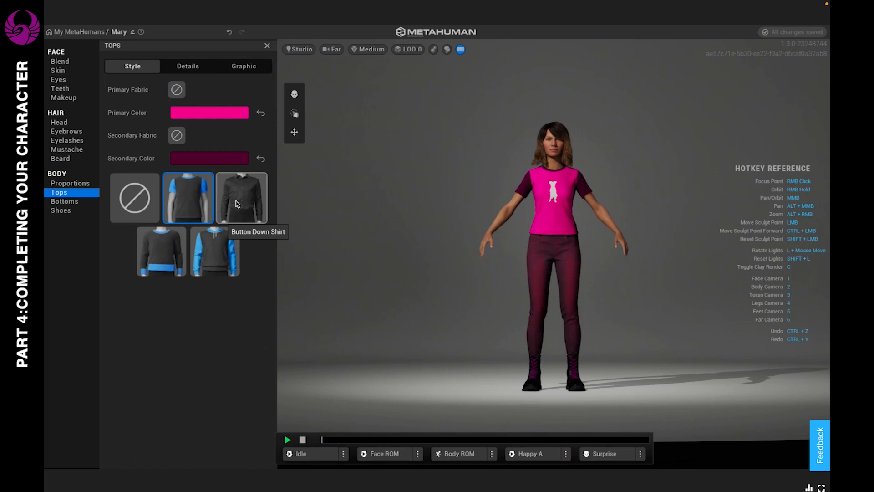
left_click(241, 197)
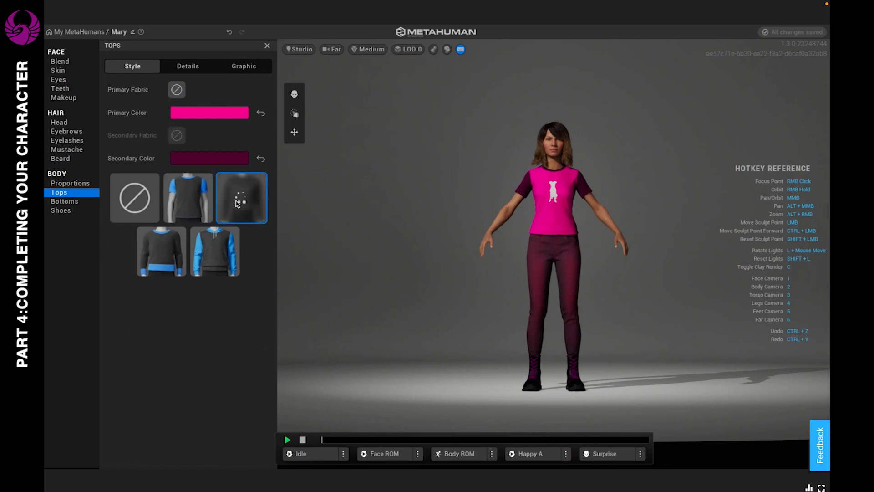
left_click(240, 198)
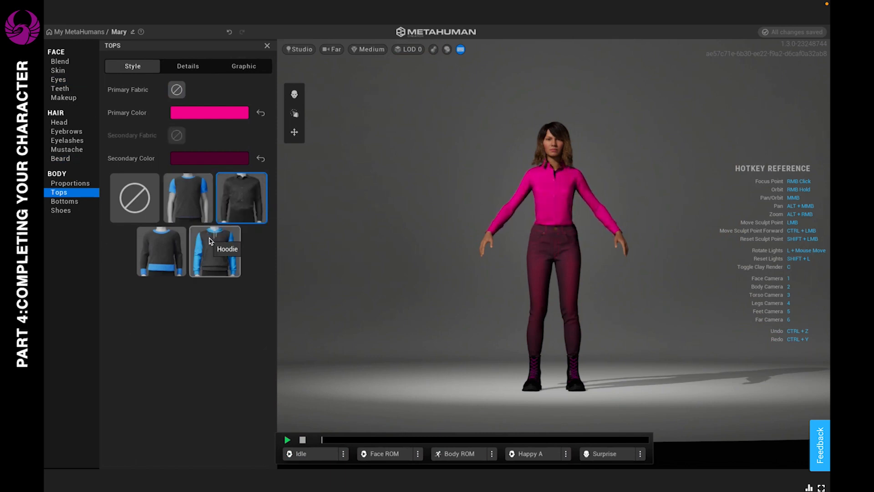
left_click(214, 251)
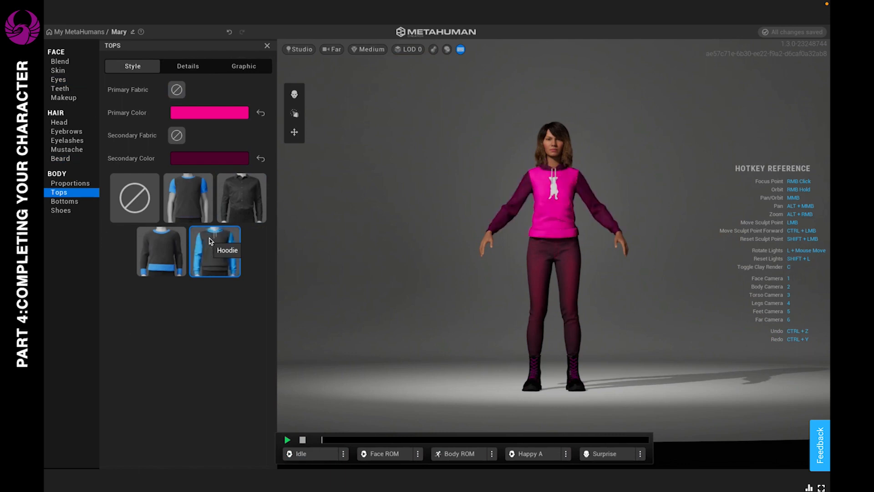
left_click(188, 197)
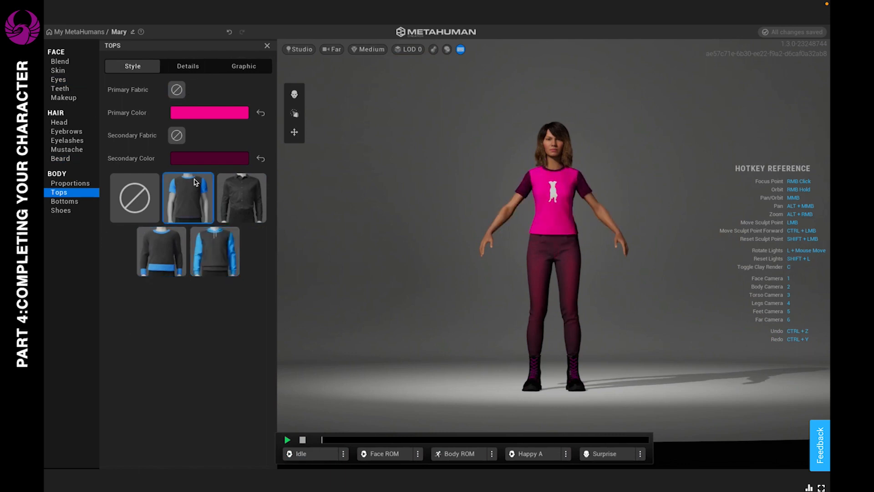
mouse_move(192, 198)
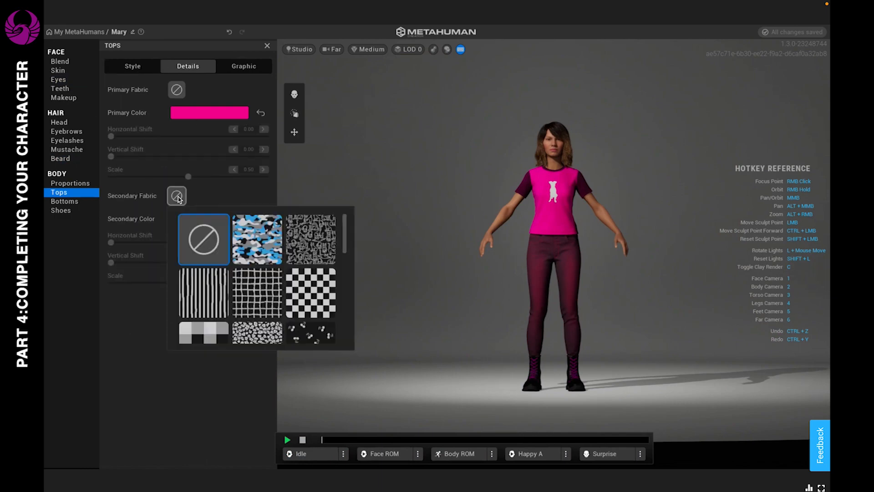
mouse_move(256, 239)
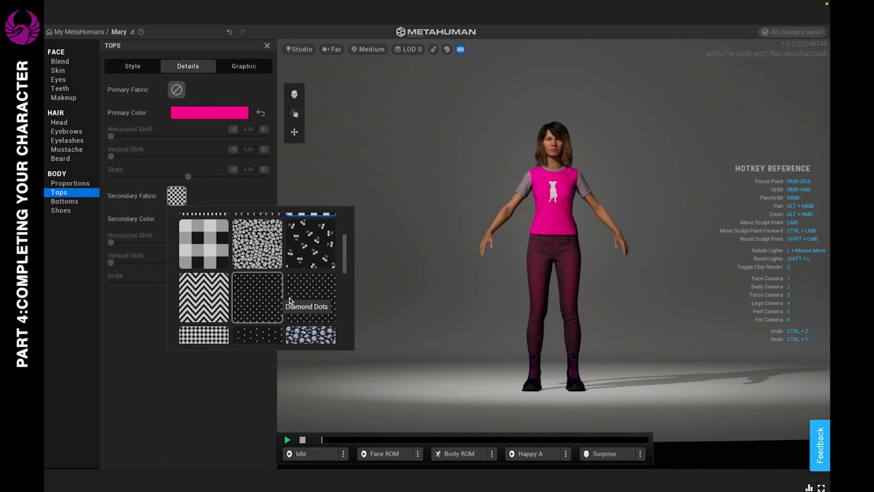
left_click(310, 296)
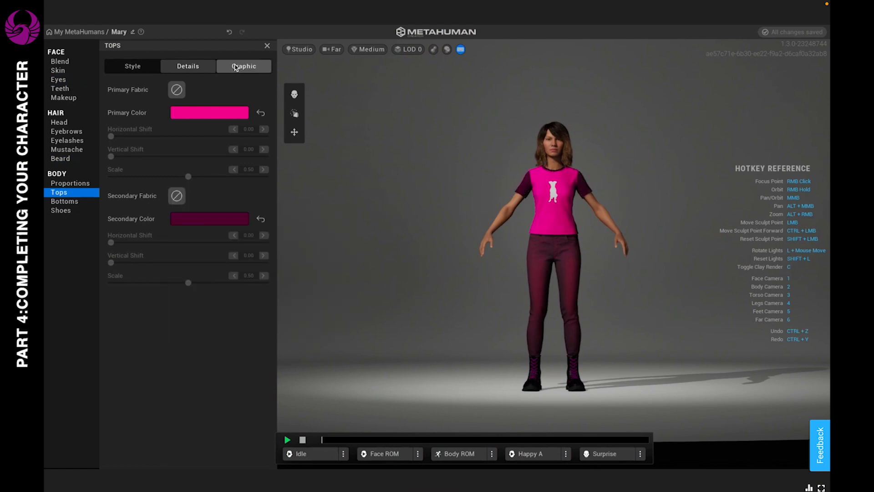
left_click(243, 66)
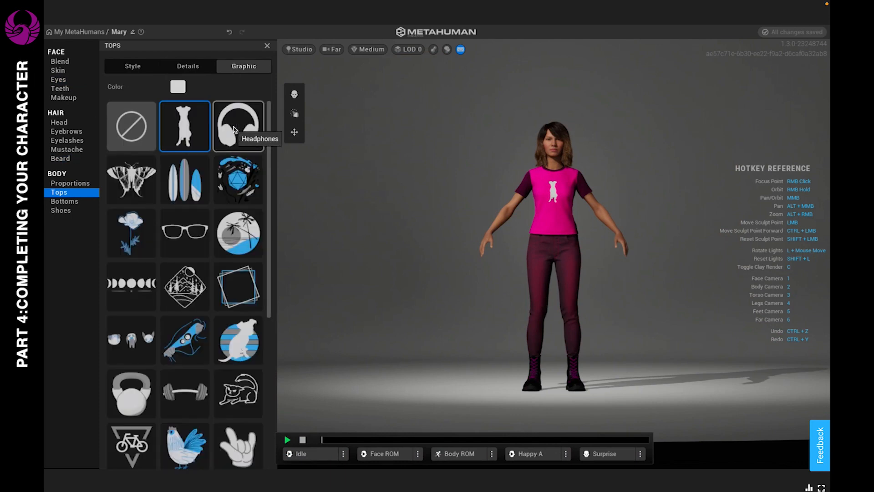
left_click(238, 125)
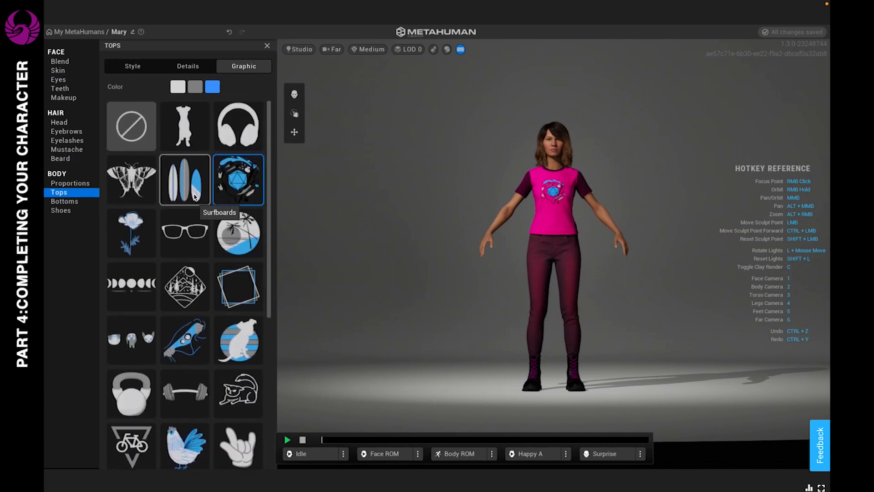
left_click(185, 180)
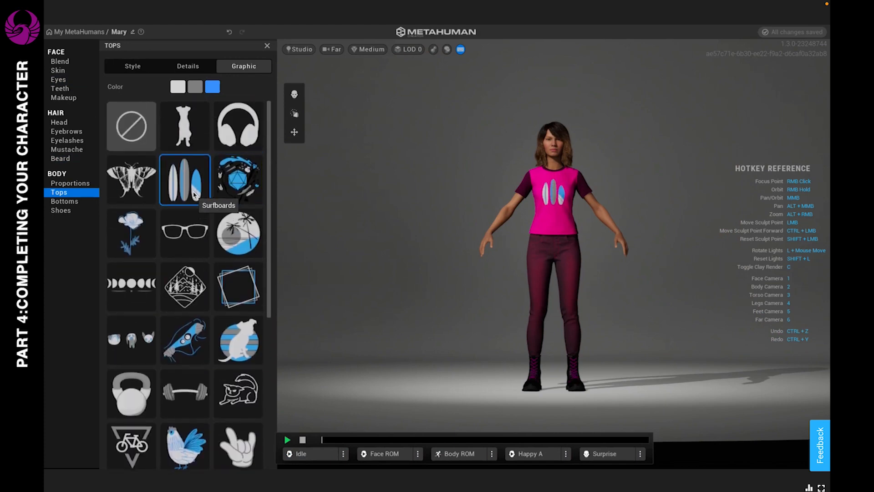
mouse_move(238, 126)
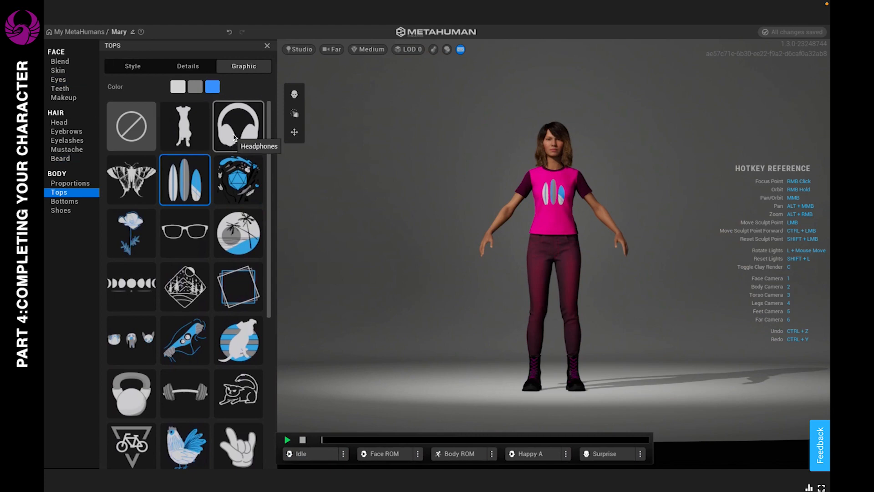
left_click(238, 126)
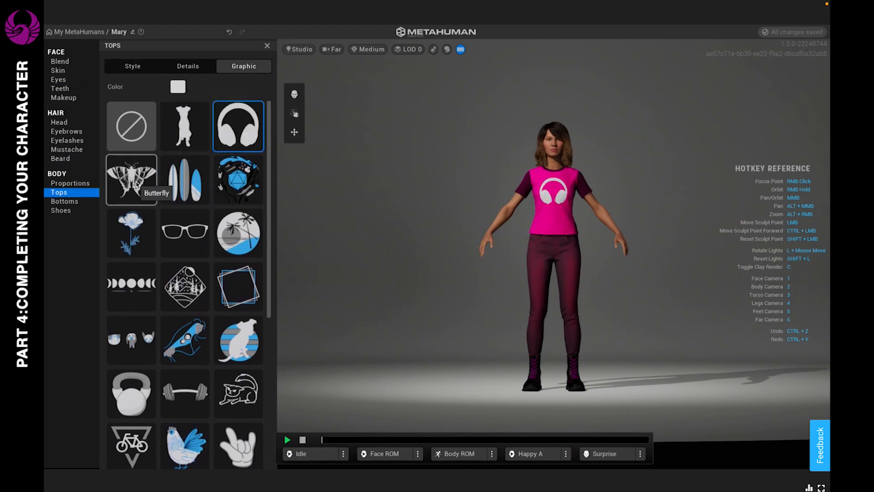
left_click(131, 179)
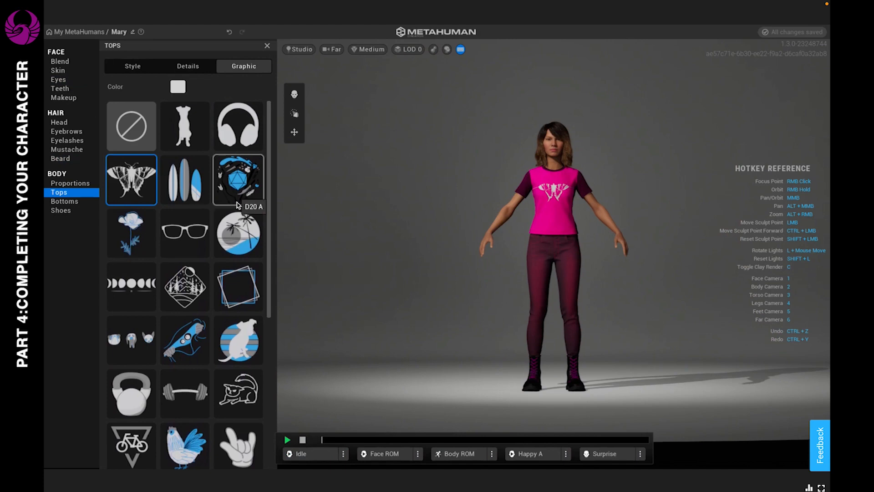
left_click(188, 66)
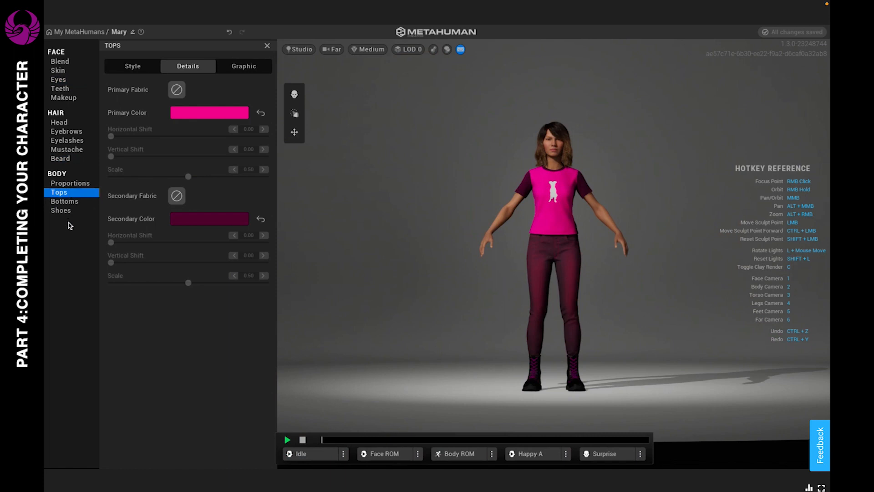
Try jeans, cargo pants, and mid-thigh and full-length yoga pants on Mary
left_click(65, 200)
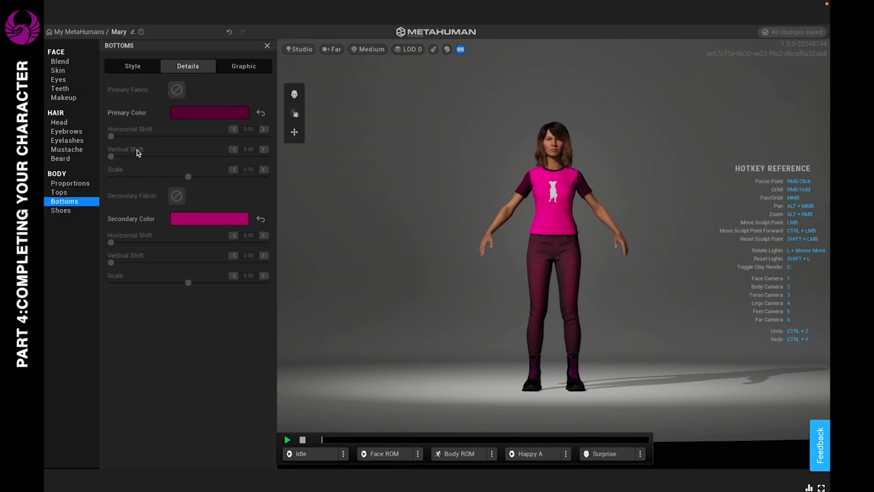
left_click(132, 66)
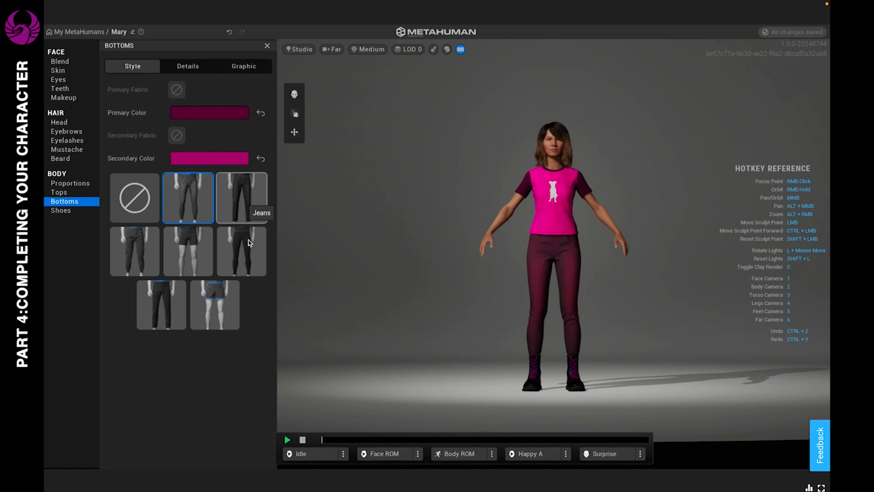
mouse_move(203, 302)
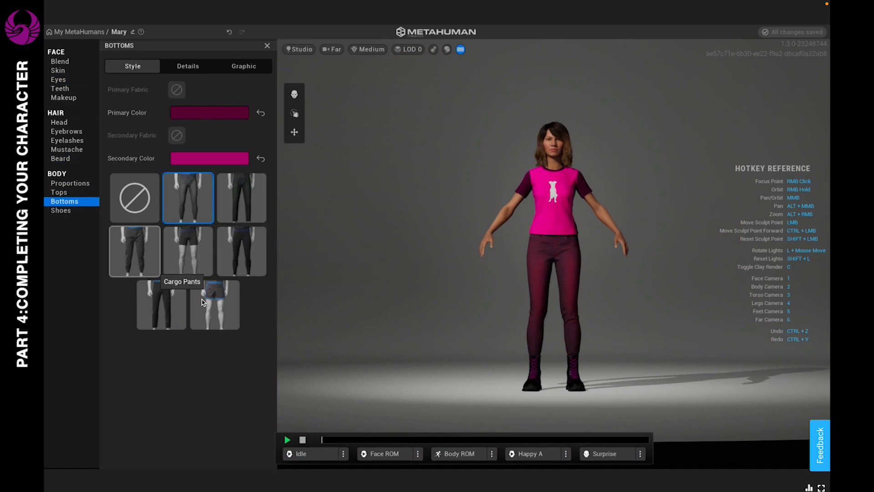
left_click(242, 197)
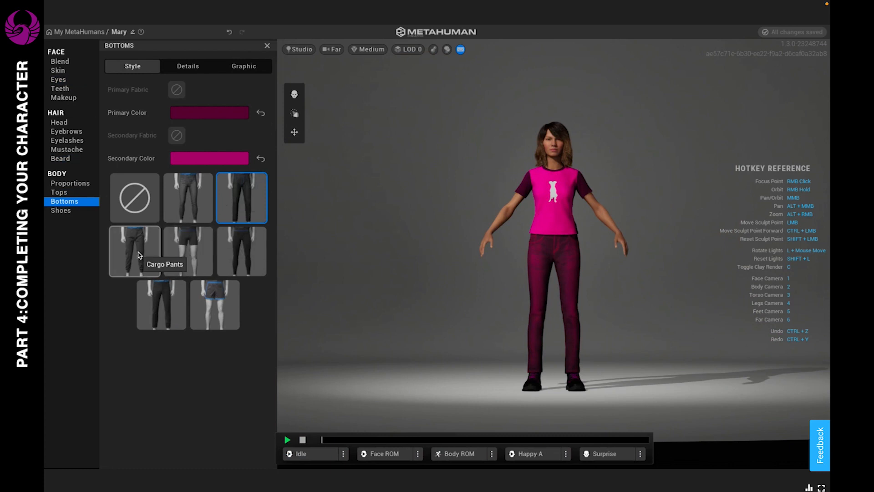
left_click(134, 251)
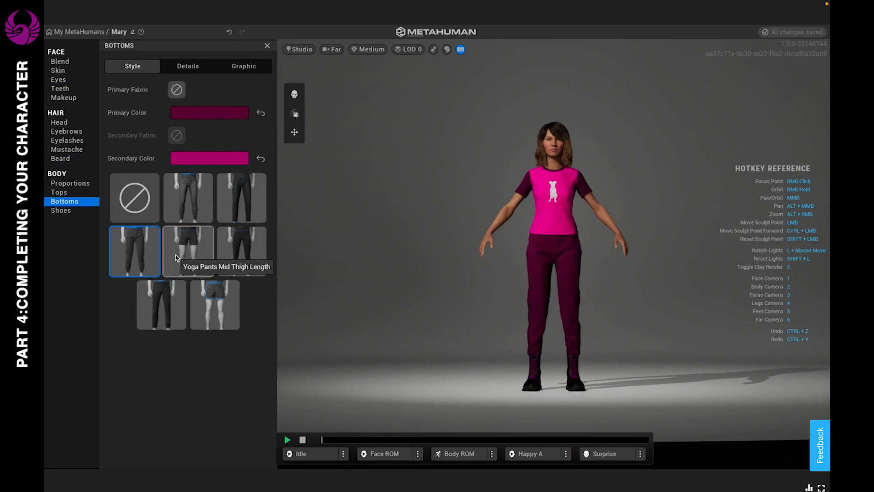
left_click(188, 252)
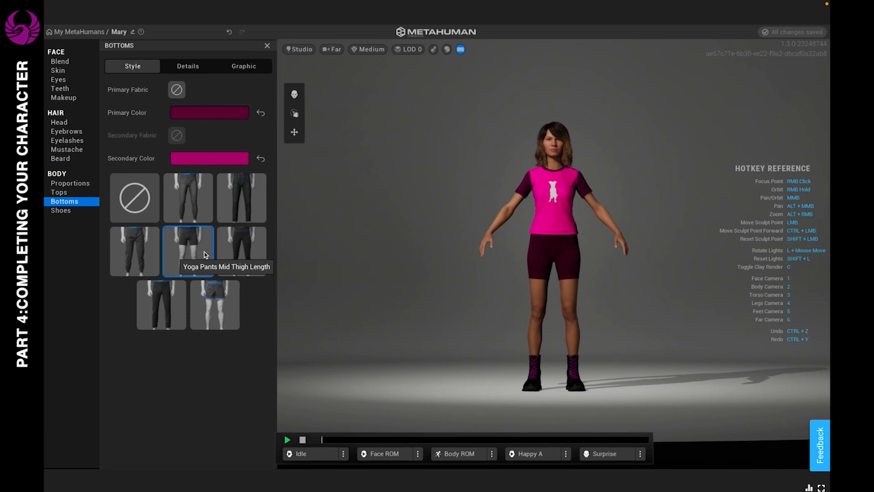
left_click(240, 251)
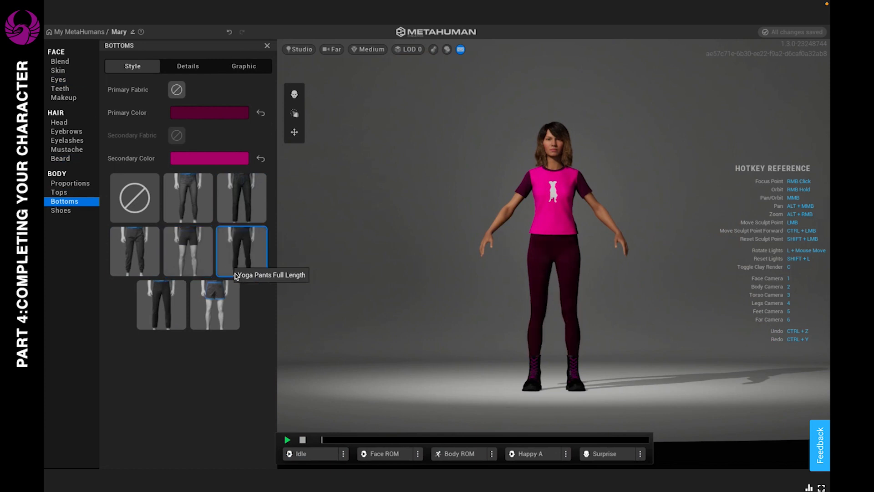
mouse_move(214, 304)
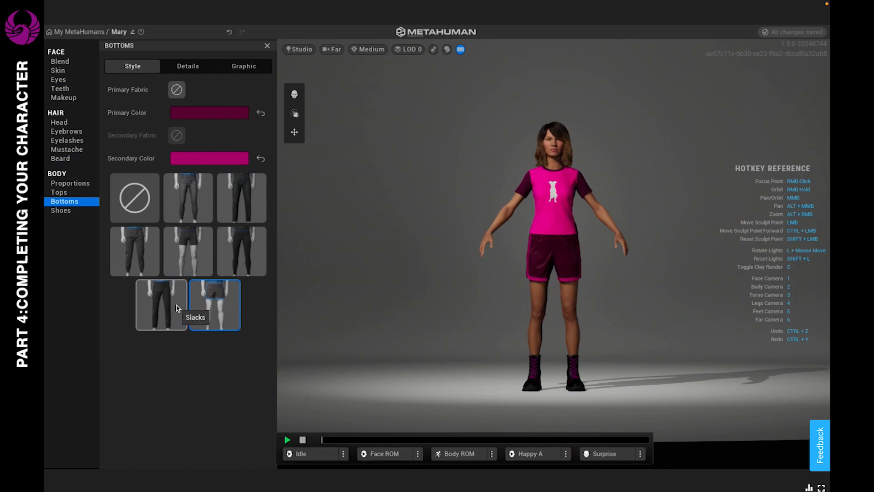
Pick the Slacks style and view the bottoms' graphics and fabric colour settings
left_click(161, 304)
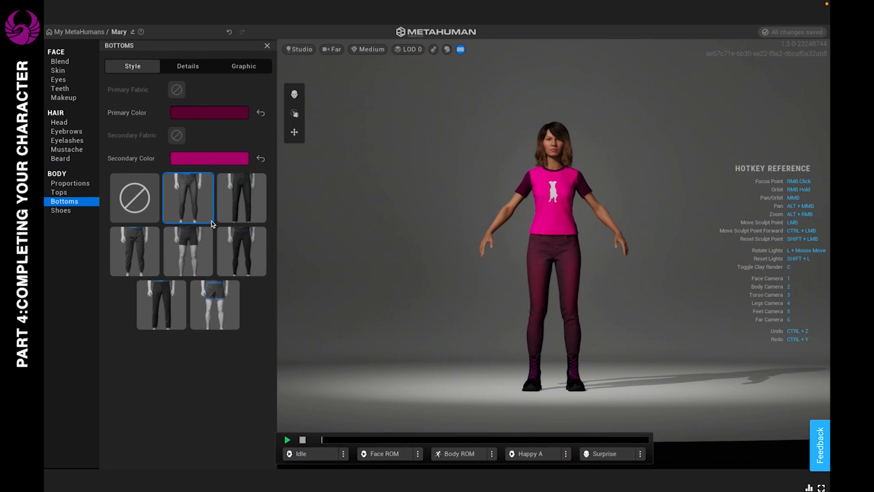
mouse_move(149, 180)
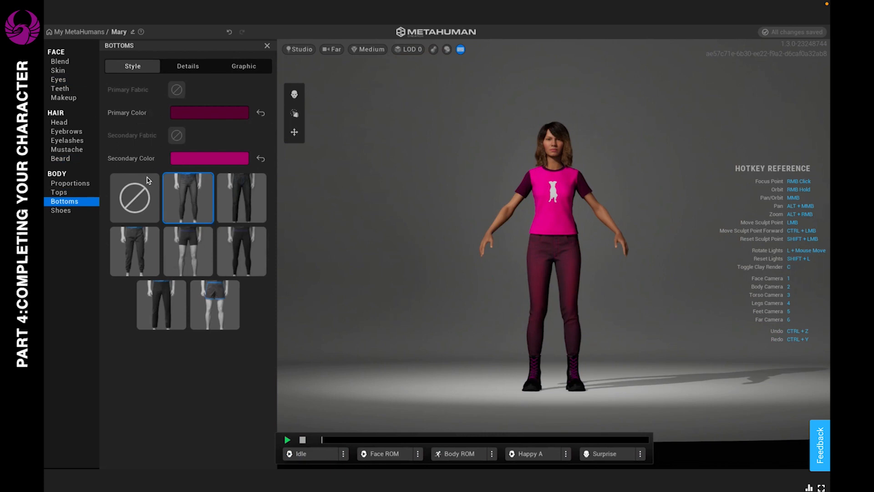
left_click(243, 65)
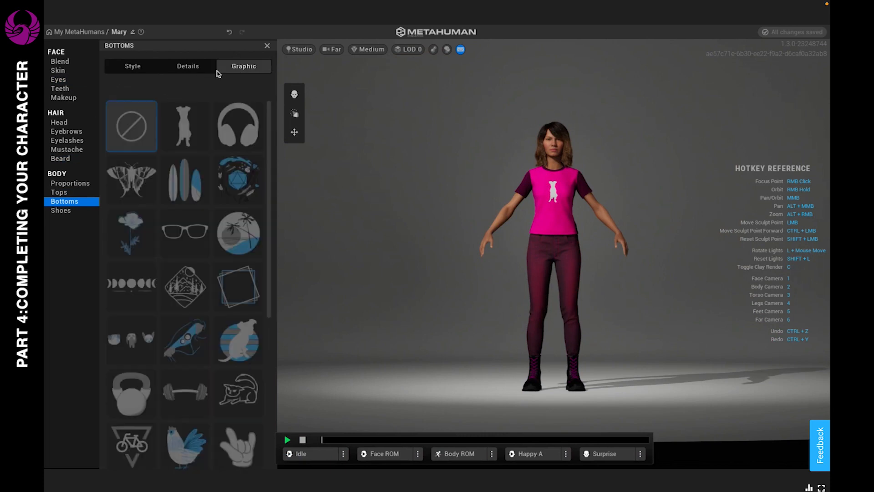
left_click(188, 66)
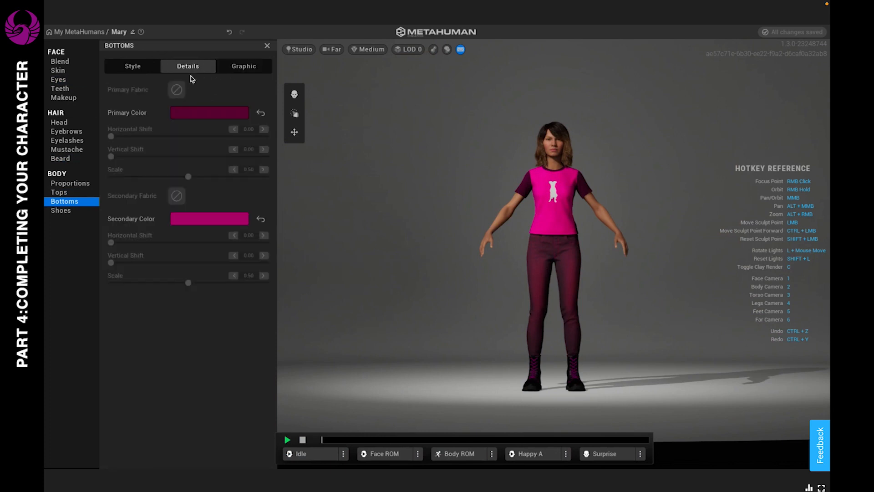
mouse_move(178, 93)
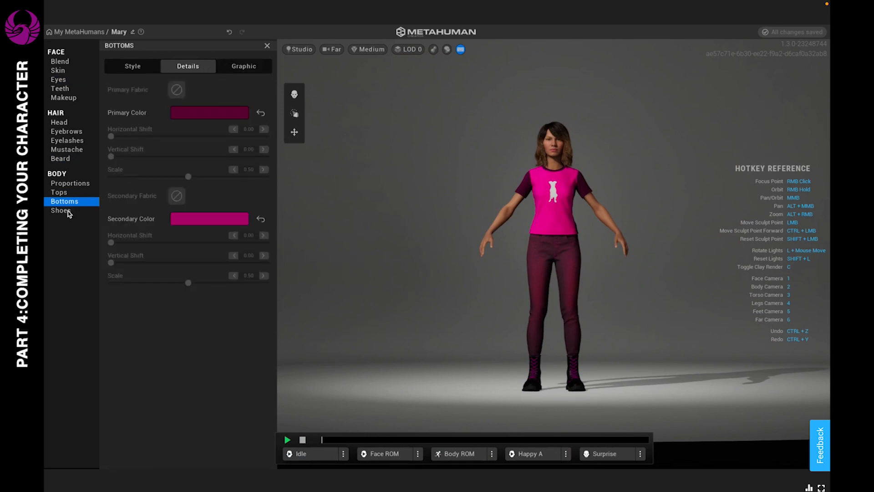
Open the Shoes options, try flats, then put Mary back in boots
left_click(60, 211)
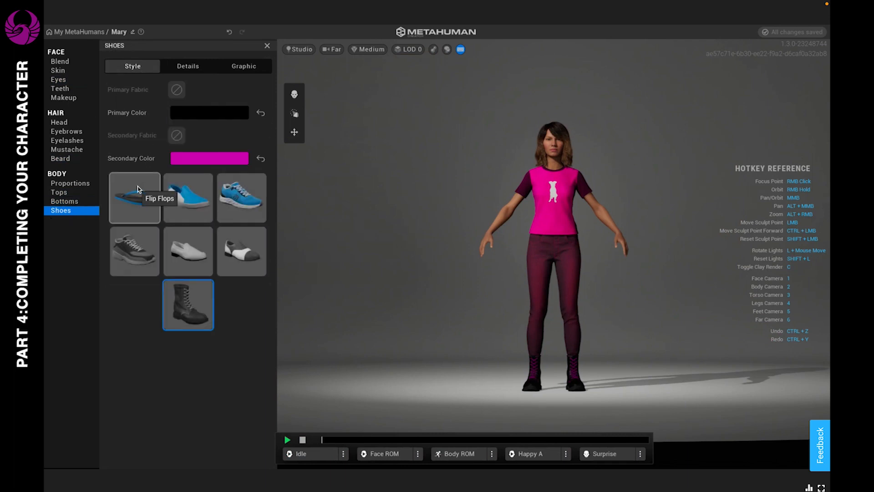
mouse_move(188, 198)
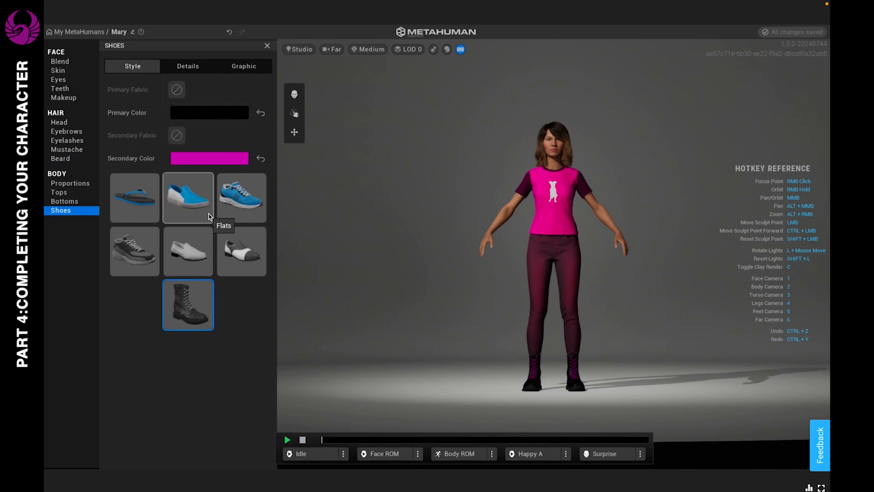
mouse_move(238, 210)
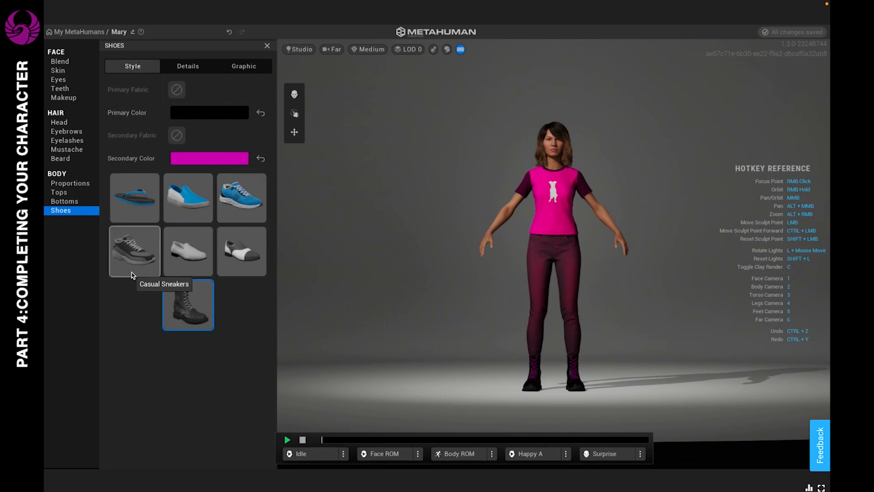
mouse_move(186, 265)
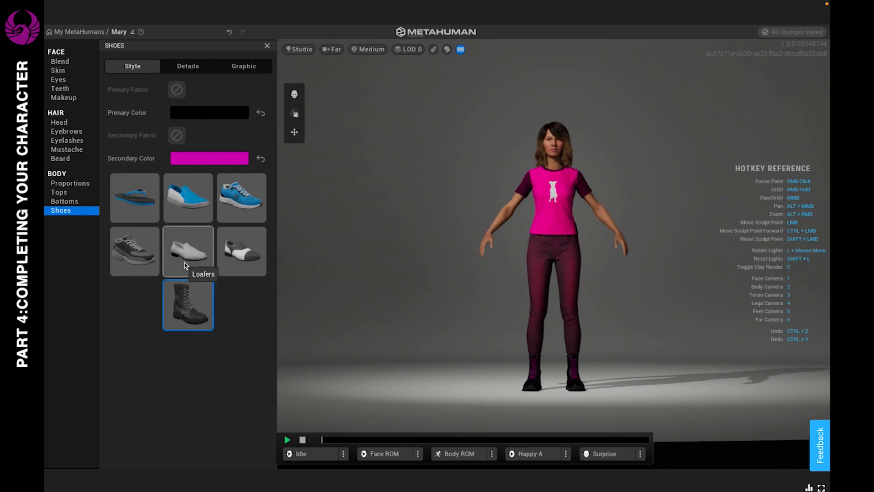
mouse_move(232, 262)
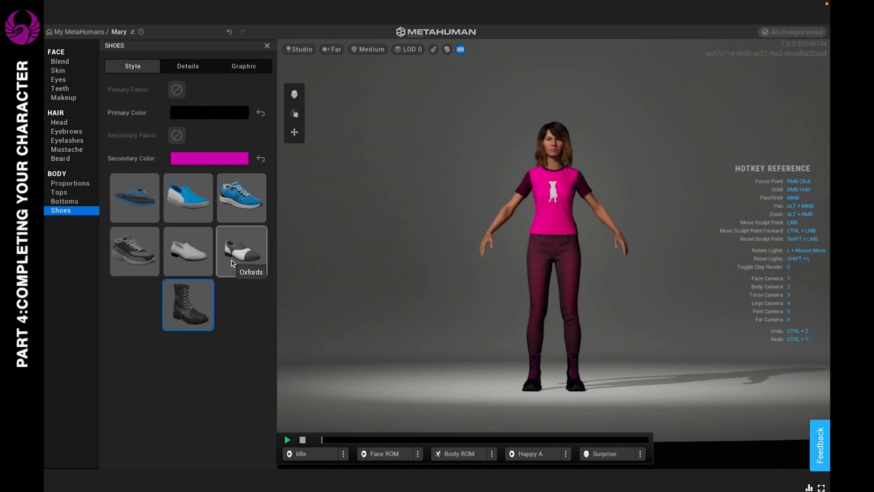
mouse_move(200, 300)
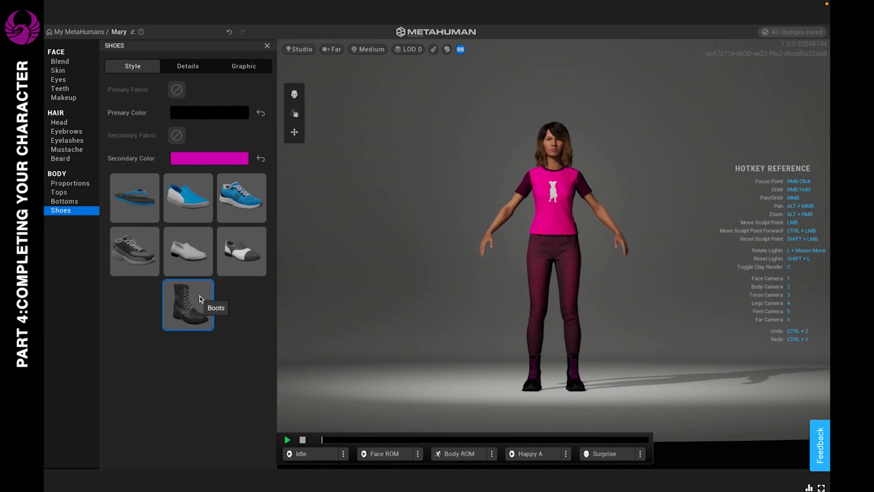
mouse_move(186, 311)
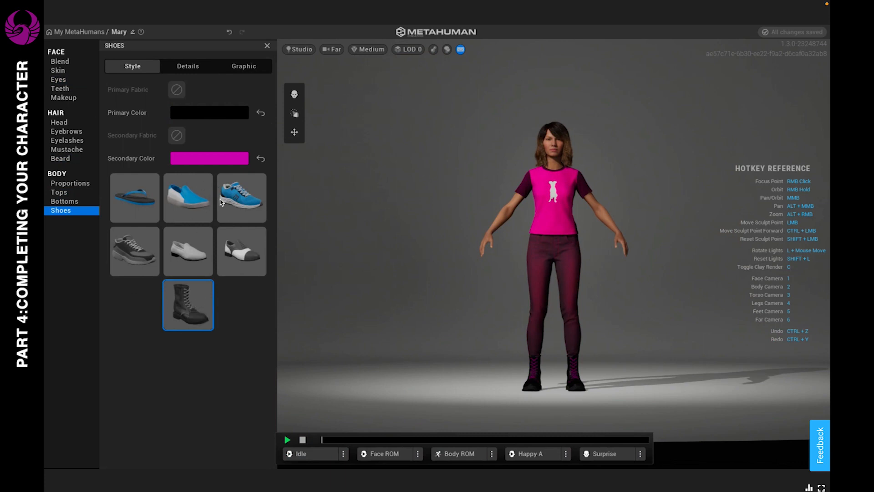
mouse_move(192, 201)
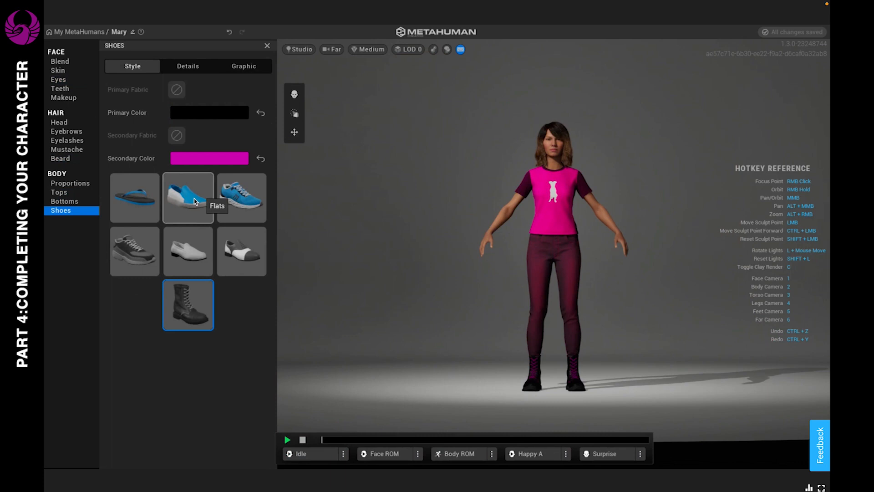
mouse_move(234, 199)
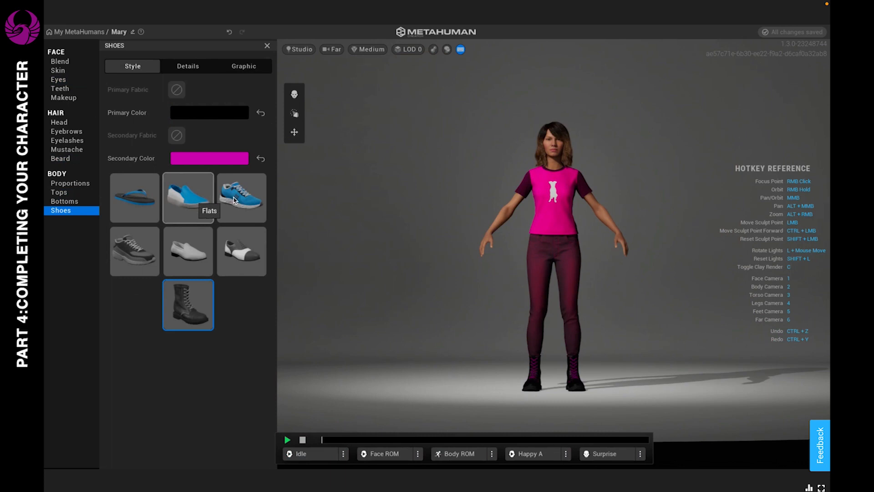
left_click(188, 196)
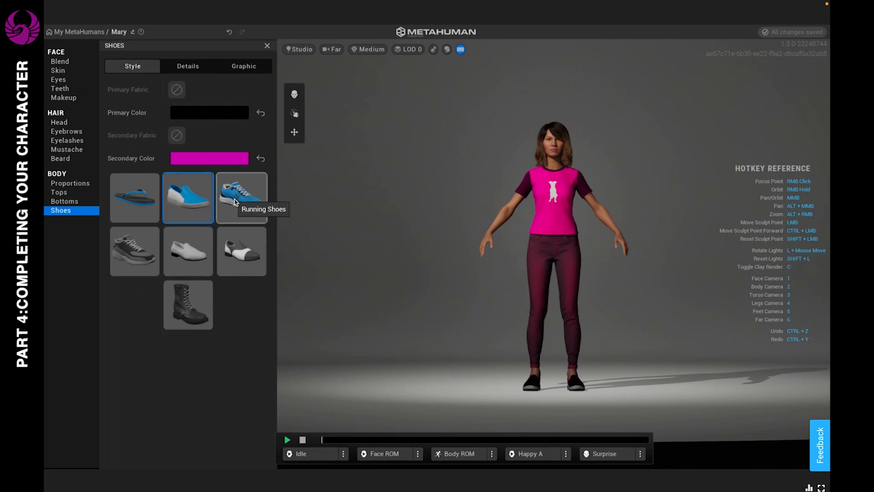
left_click(242, 197)
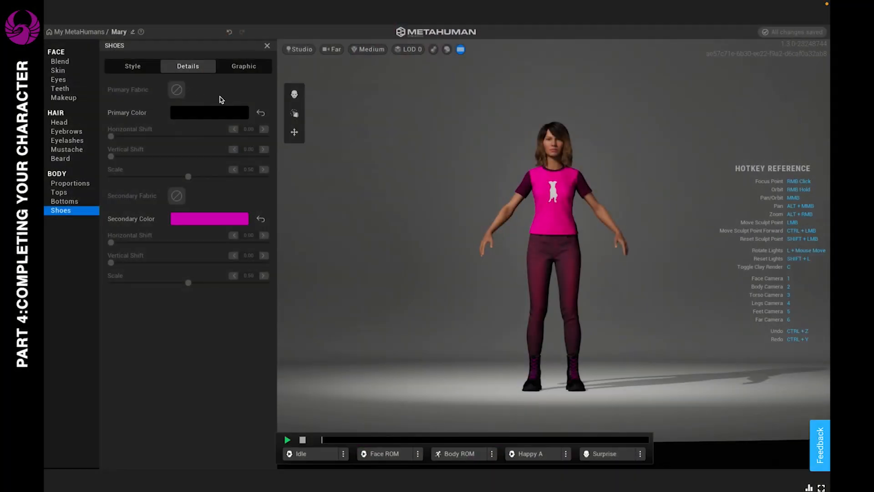
mouse_move(233, 73)
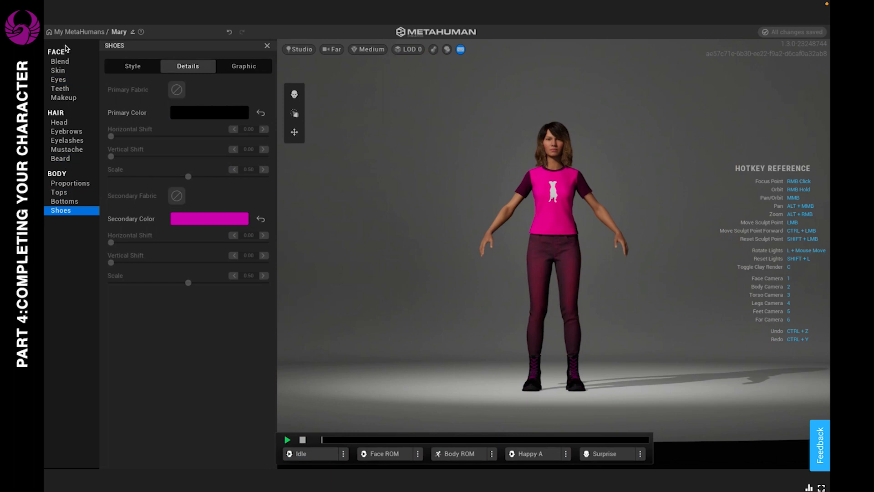
Close Shoes, open Face > Eyes, and choose the neighbouring iris pattern
left_click(132, 65)
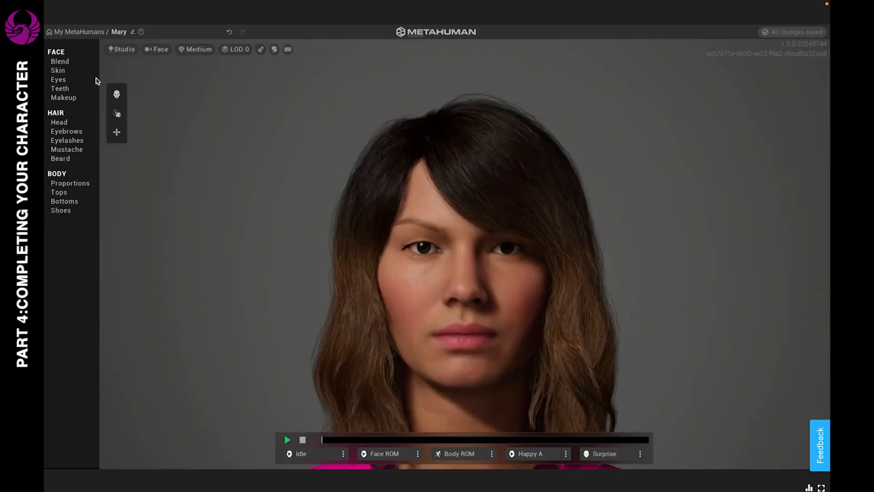
left_click(57, 70)
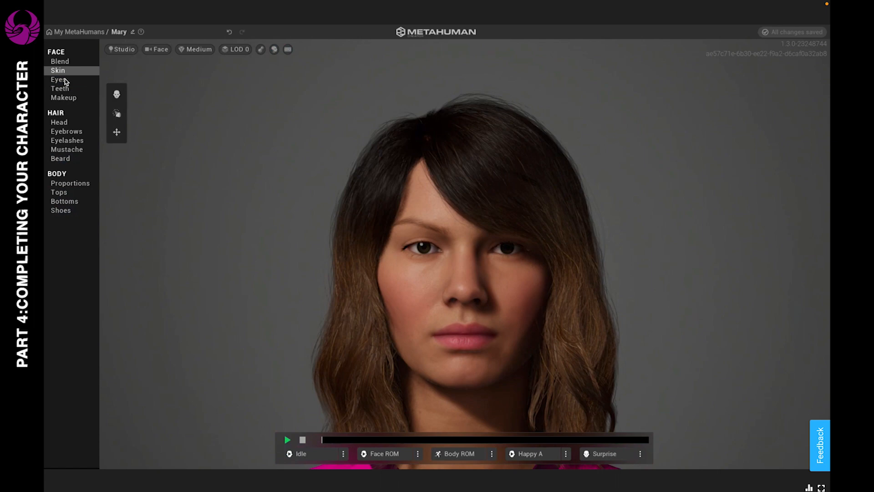
left_click(57, 79)
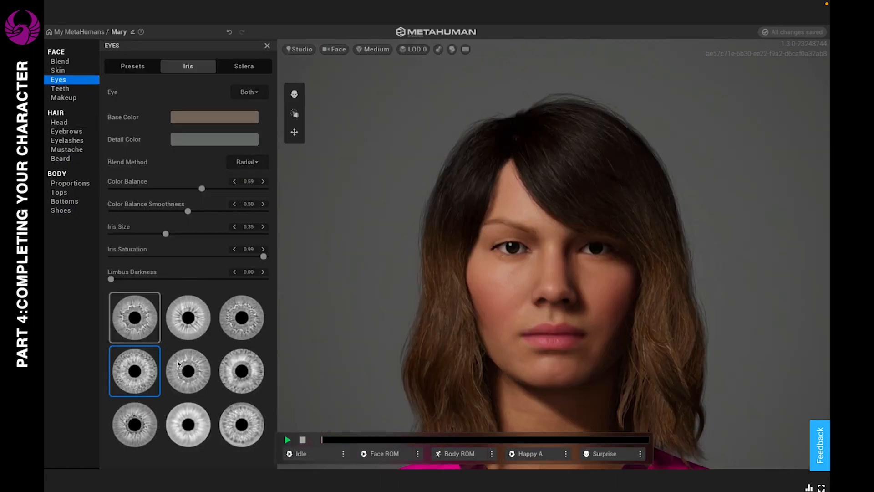
left_click(188, 371)
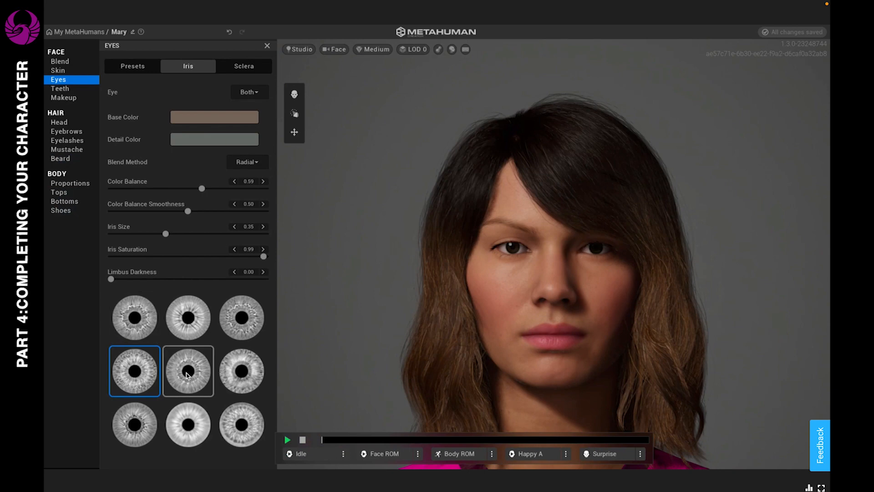
left_click(188, 371)
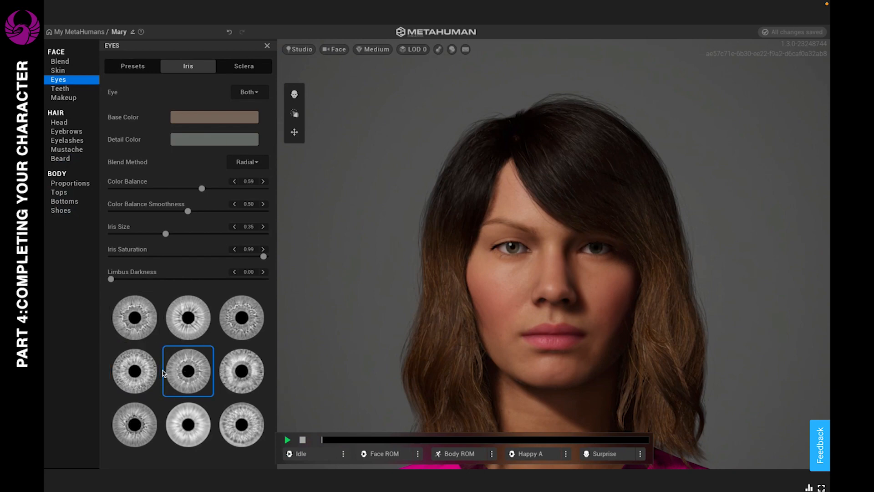
left_click(134, 370)
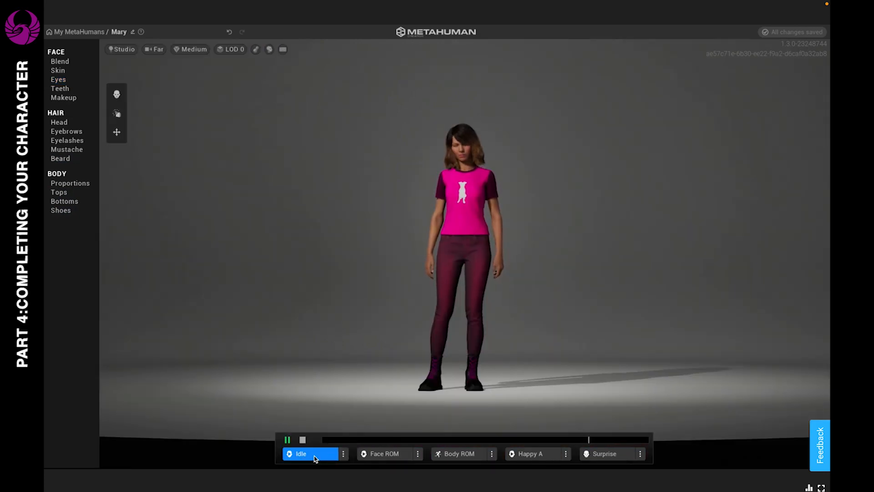
Play the Idle animation to preview Mary's full body
left_click(154, 49)
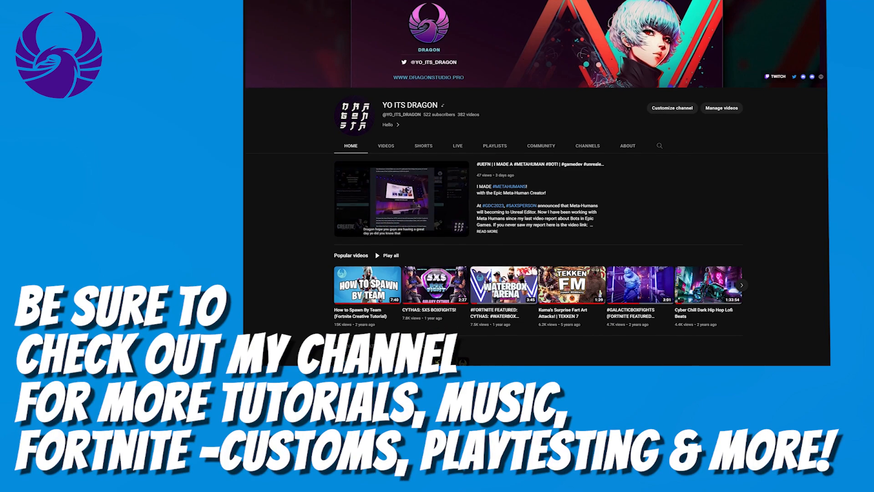
Scroll the YouTube channel page down through its playlists and Shorts
scroll("down", 3)
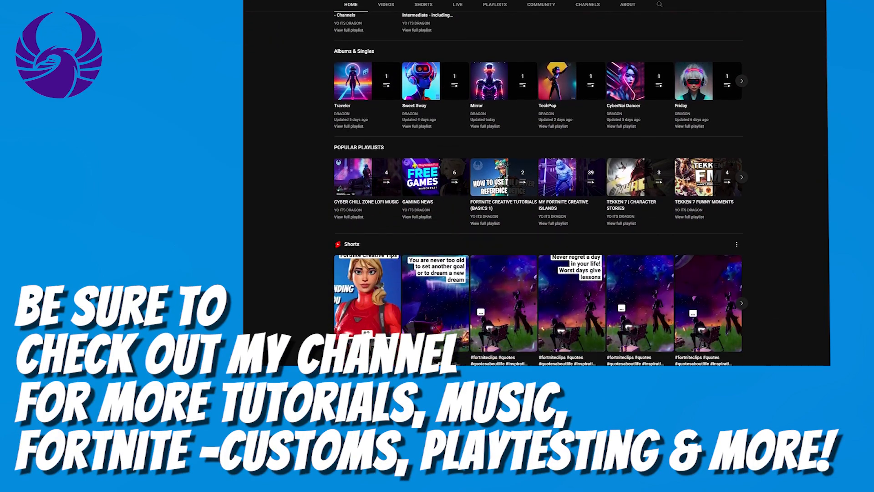